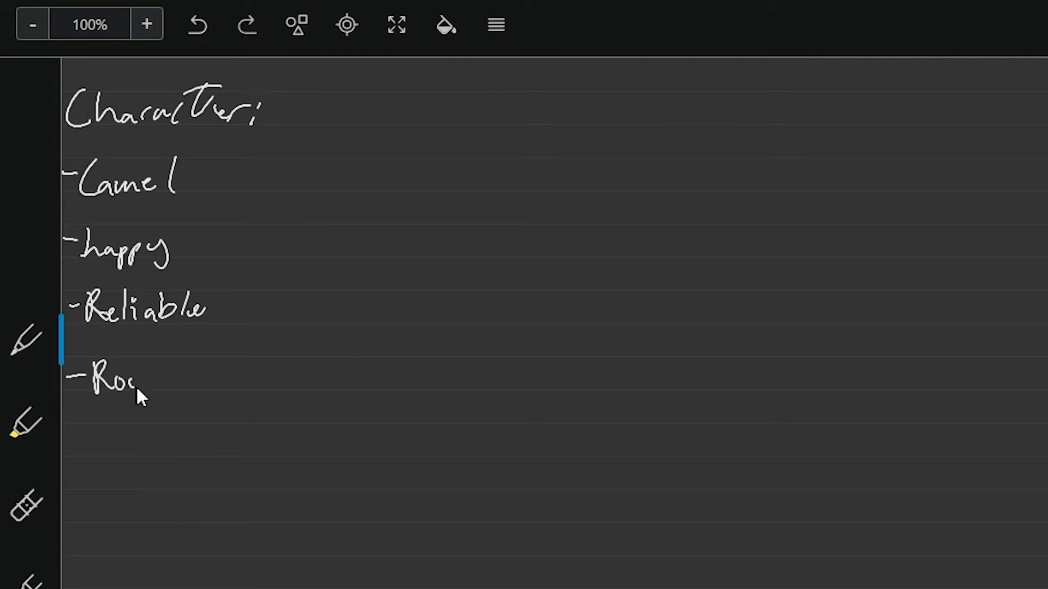
# Step: Switch away from the Evernote character list (Camel, happy, Reliable) to another open window
pyautogui.press('alt+tab')
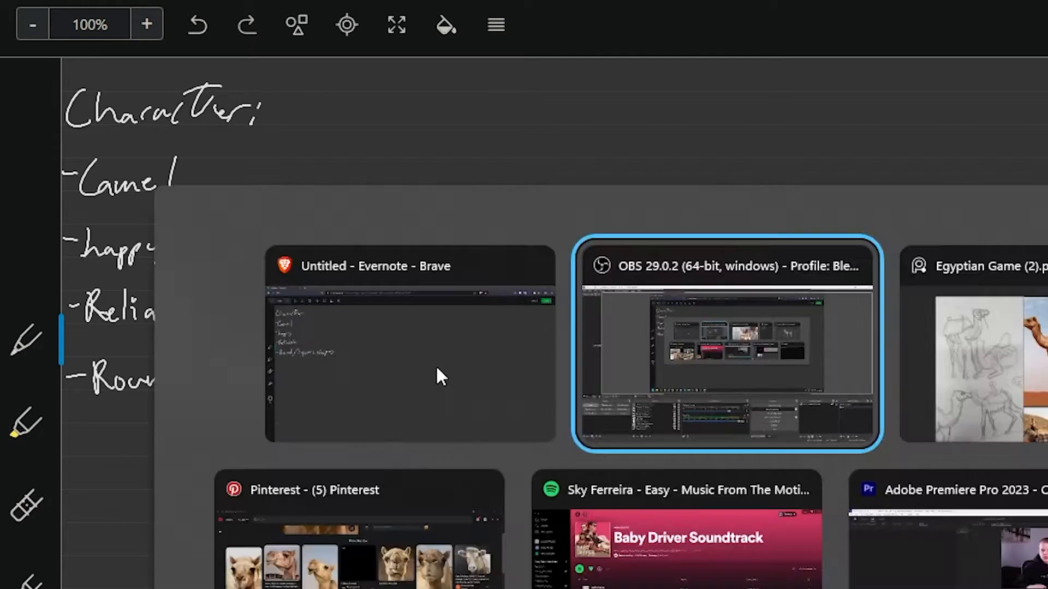
# Step: Browse the Pinterest 'camel' search results for character reference images
pyautogui.click(361, 528)
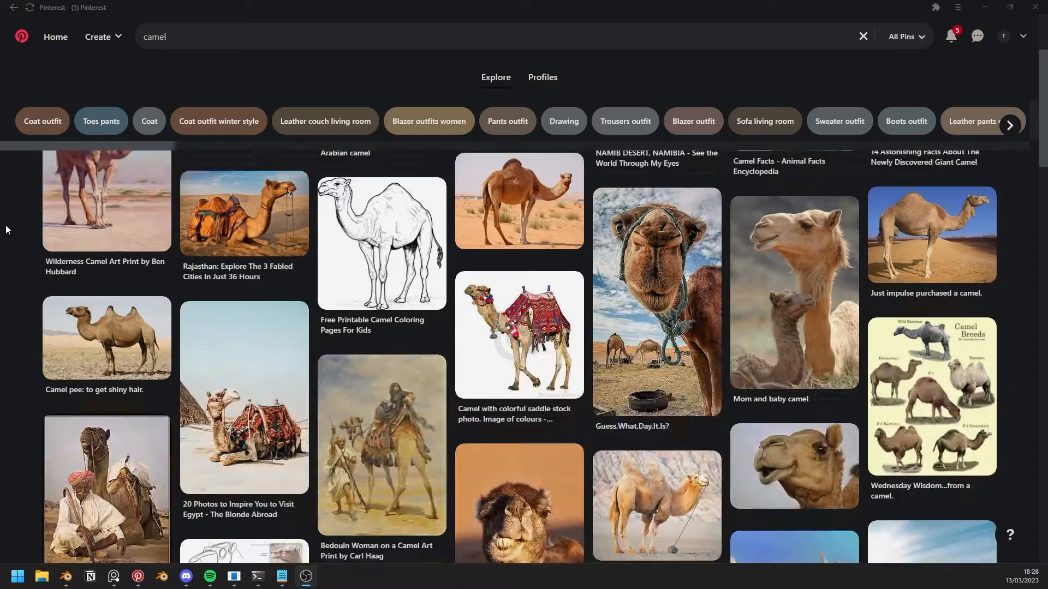
pyautogui.scroll(-3)
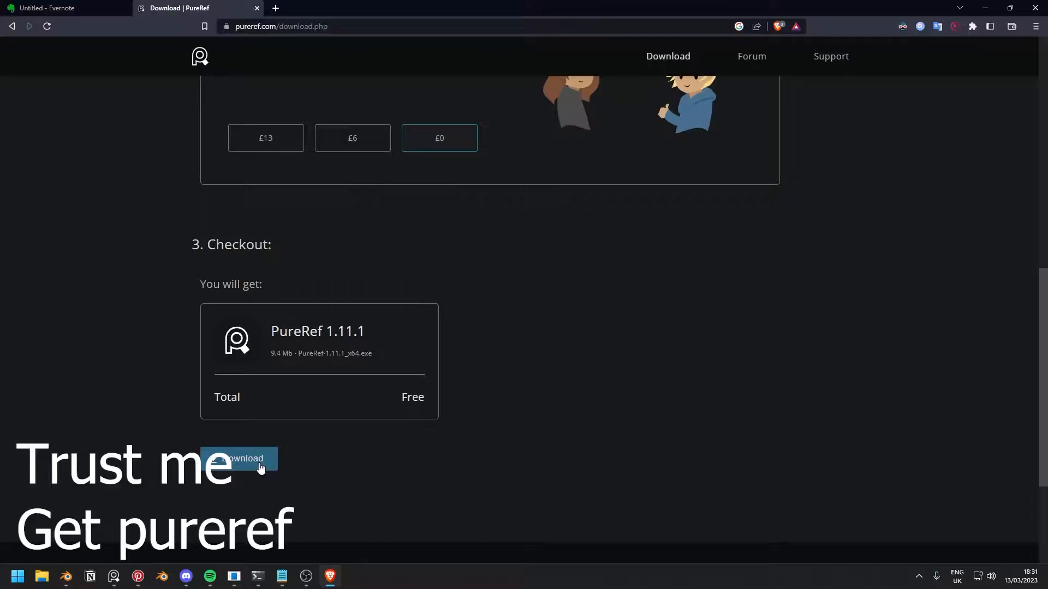
# Step: Download the free PureRef 1.11.1 installer from pureref.com
pyautogui.click(243, 458)
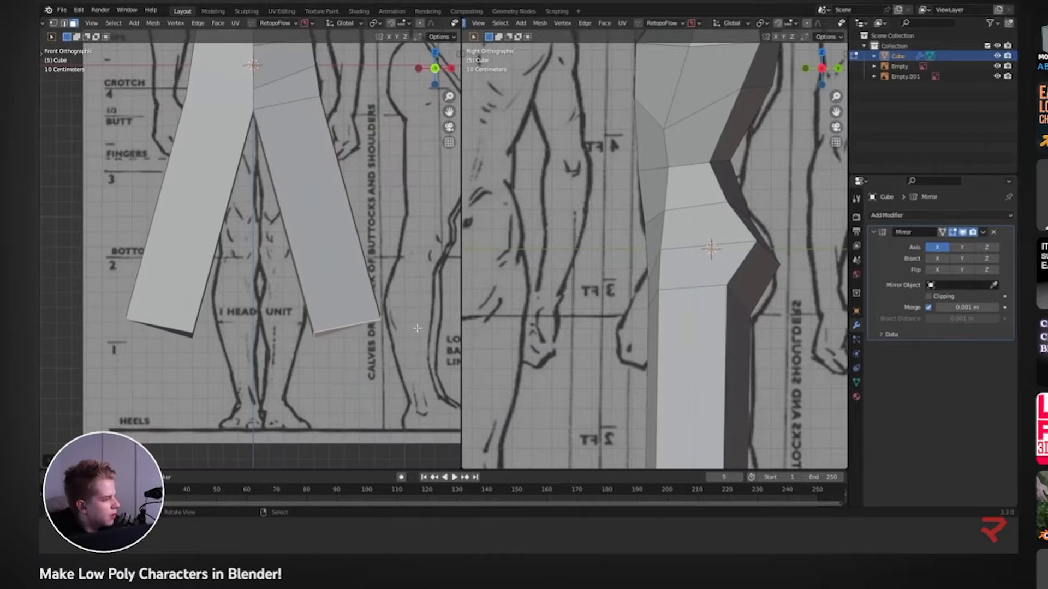
# Step: Scale the mirrored body block-out to match the front and side anatomy references
pyautogui.press('s')
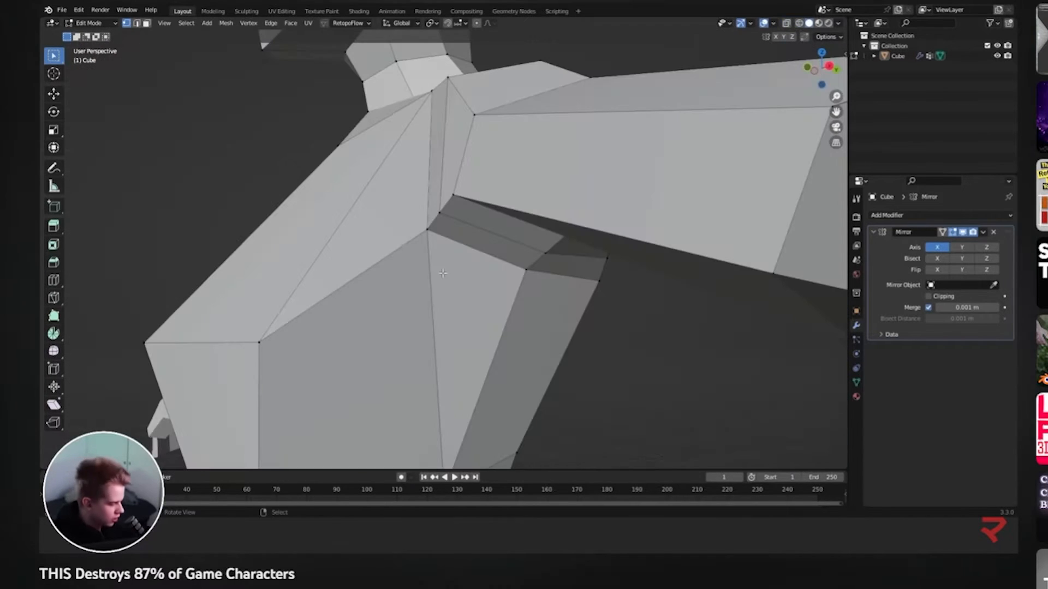
# Step: Merge the stray shoulder and armpit vertices onto the last selected vertex
pyautogui.click(431, 286)
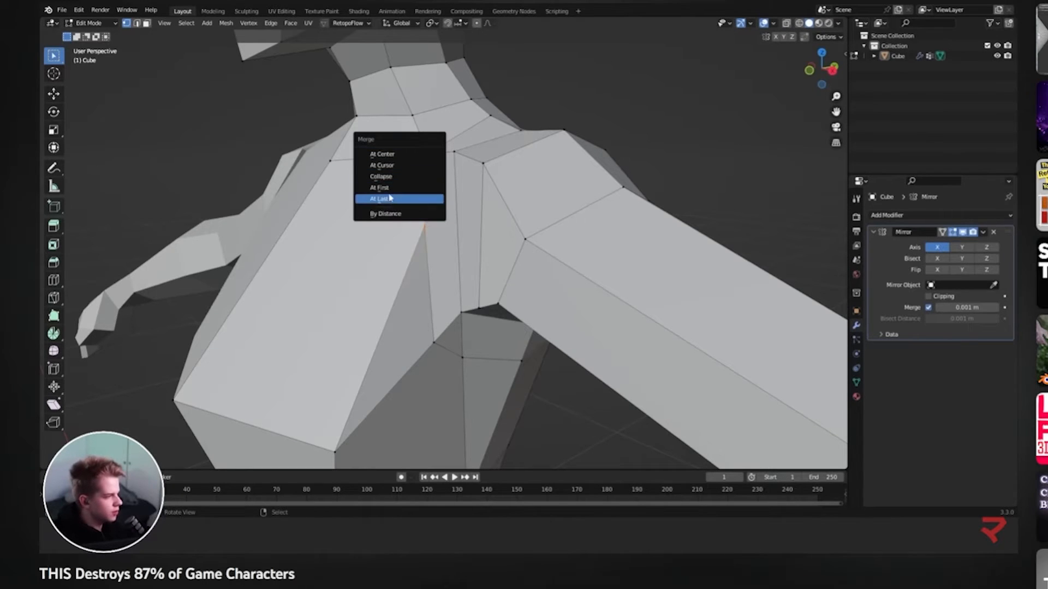
pyautogui.click(381, 198)
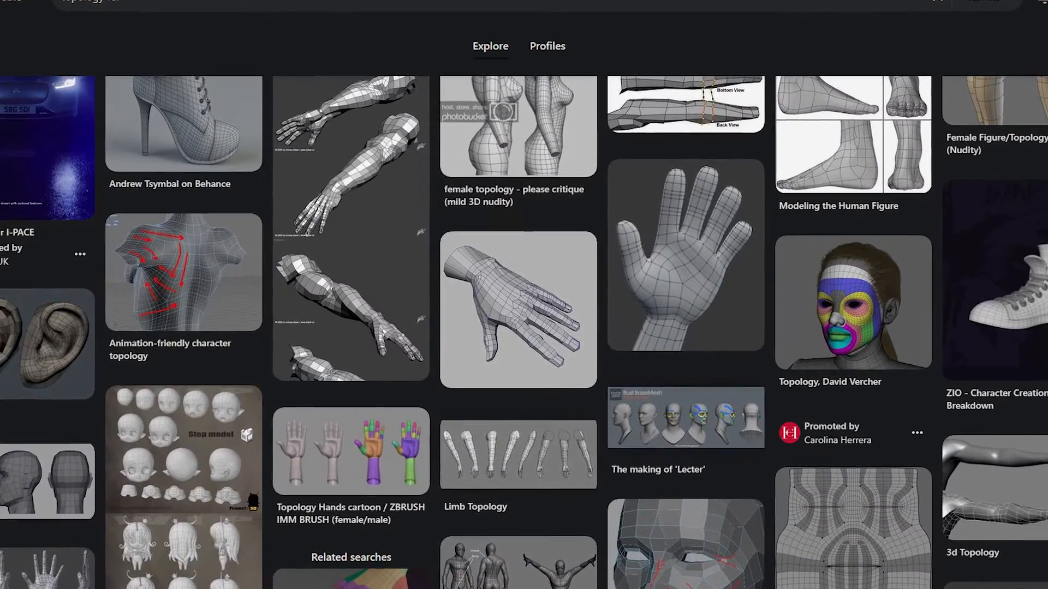
# Step: Look through Pinterest topology references of hands, limbs and bodies
pyautogui.scroll(-3)
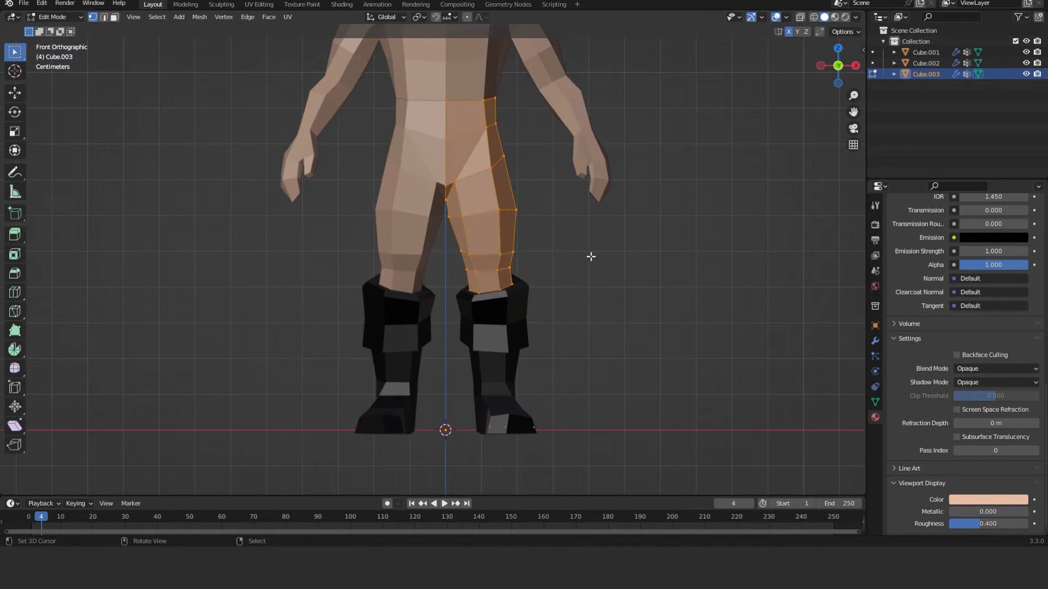
# Step: Shape the dark boots with an extra edge loop around the lower leg and a Solidify shell
pyautogui.press('x')
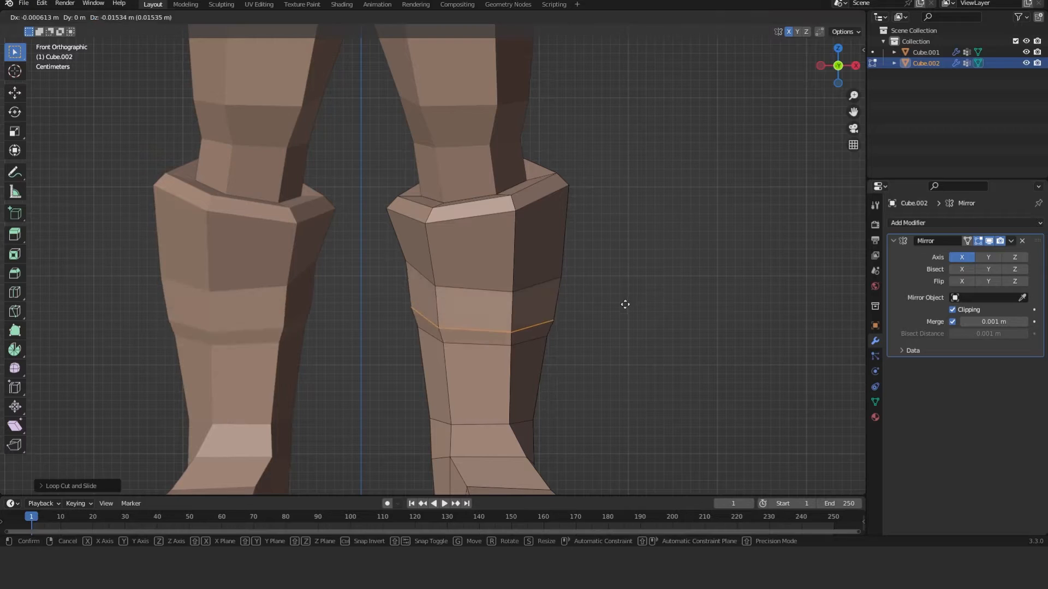
pyautogui.click(644, 315)
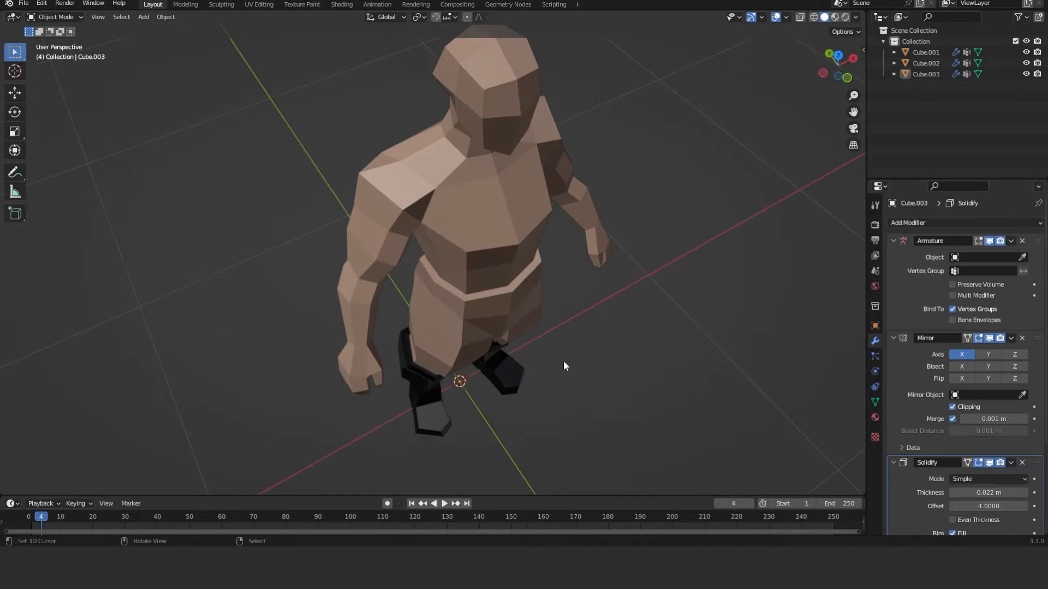
pyautogui.click(460, 281)
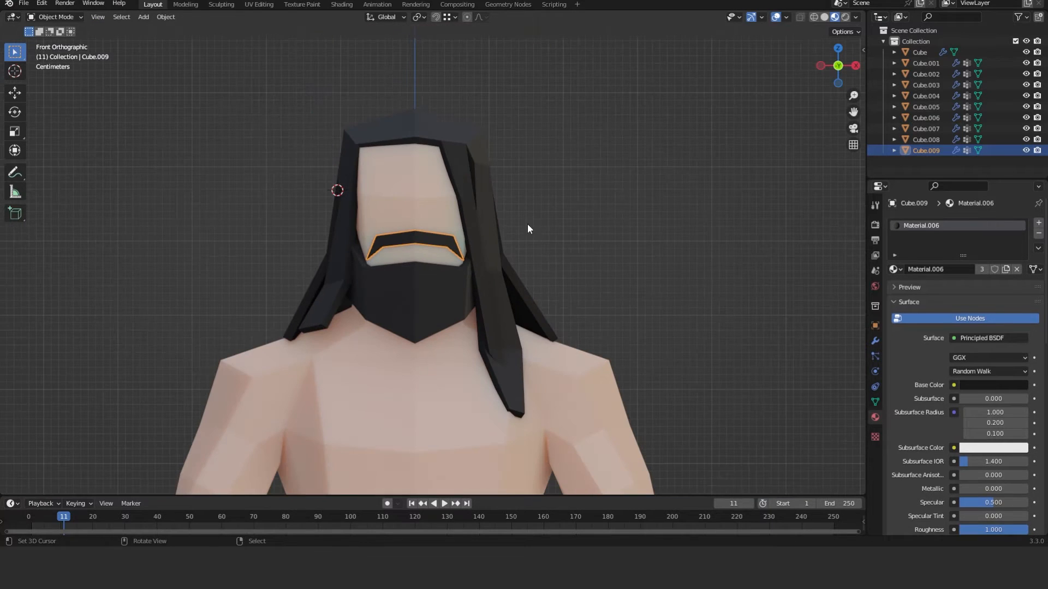
# Step: Edit the moustache mesh, push the hair out from the head and thicken it with Solidify
pyautogui.press('Tab')
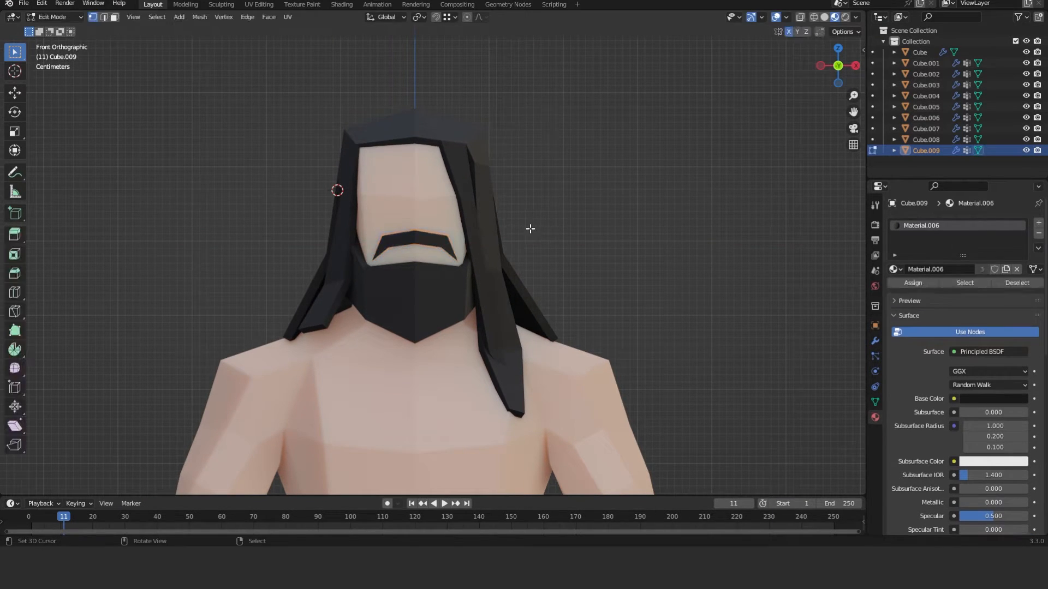
pyautogui.press('Tab')
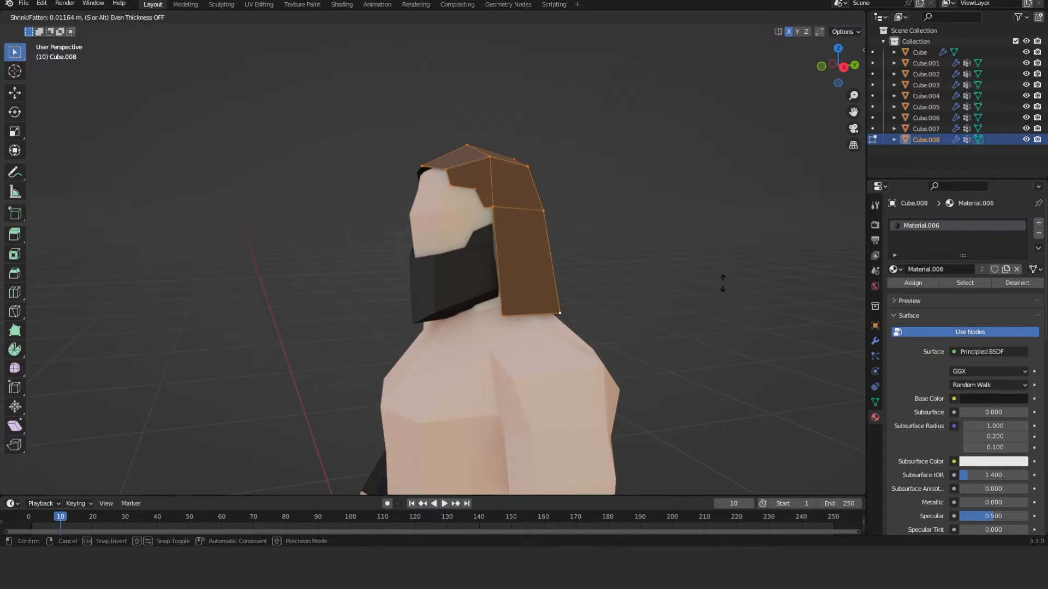
pyautogui.click(963, 222)
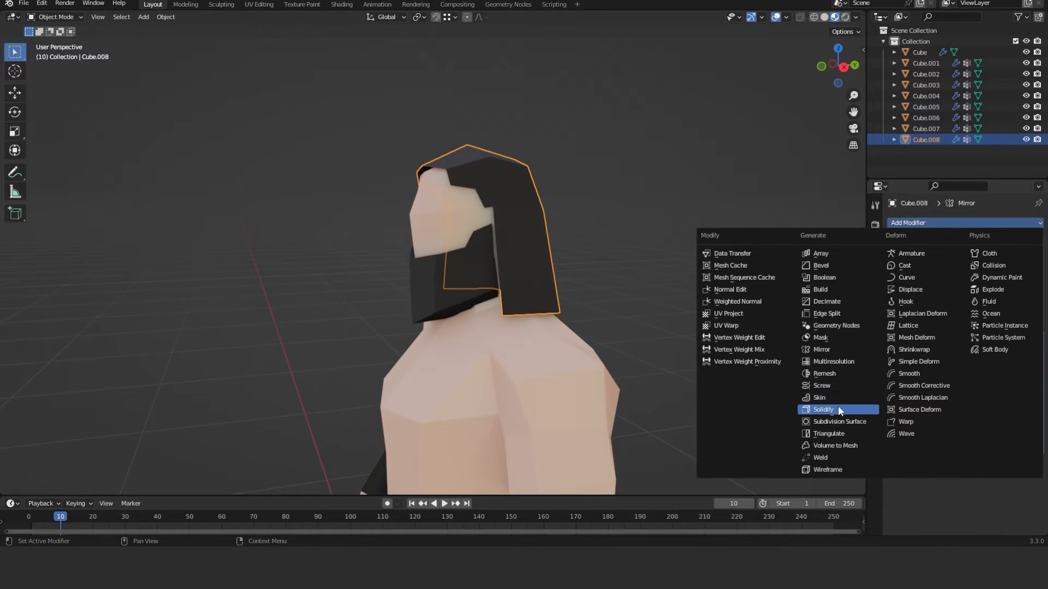
pyautogui.click(823, 409)
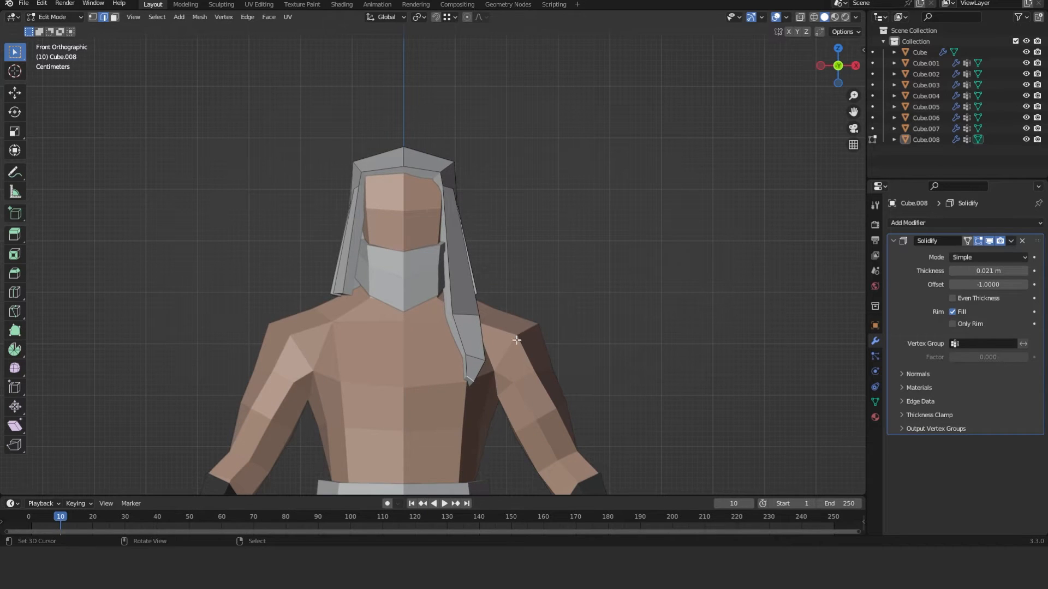
pyautogui.click(466, 358)
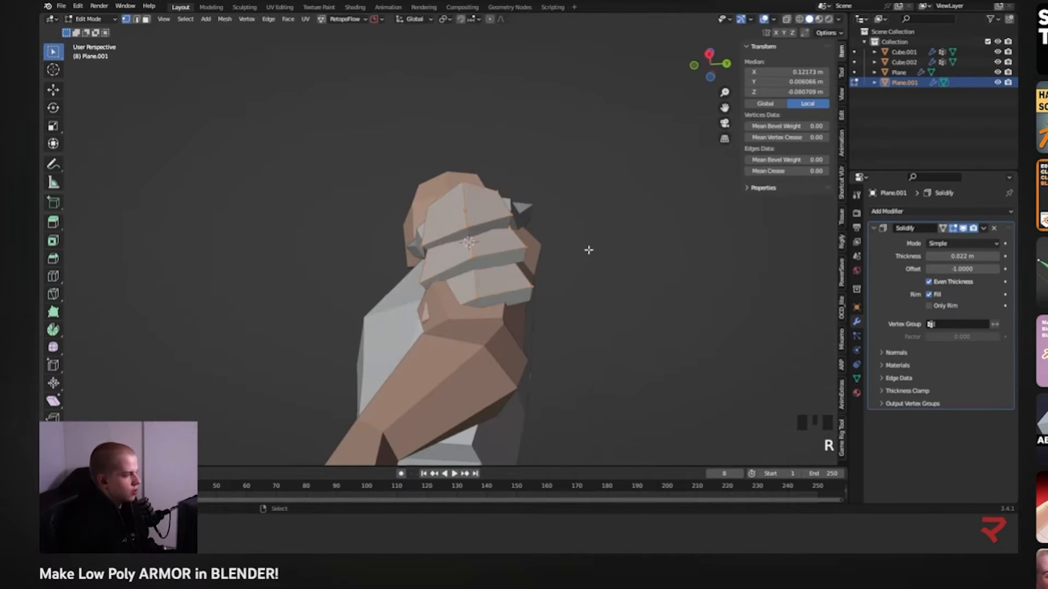
# Step: Shape the solidified, mirrored armor planes as chest plate, pauldrons, bracers and knee guards
pyautogui.press('alt+a')
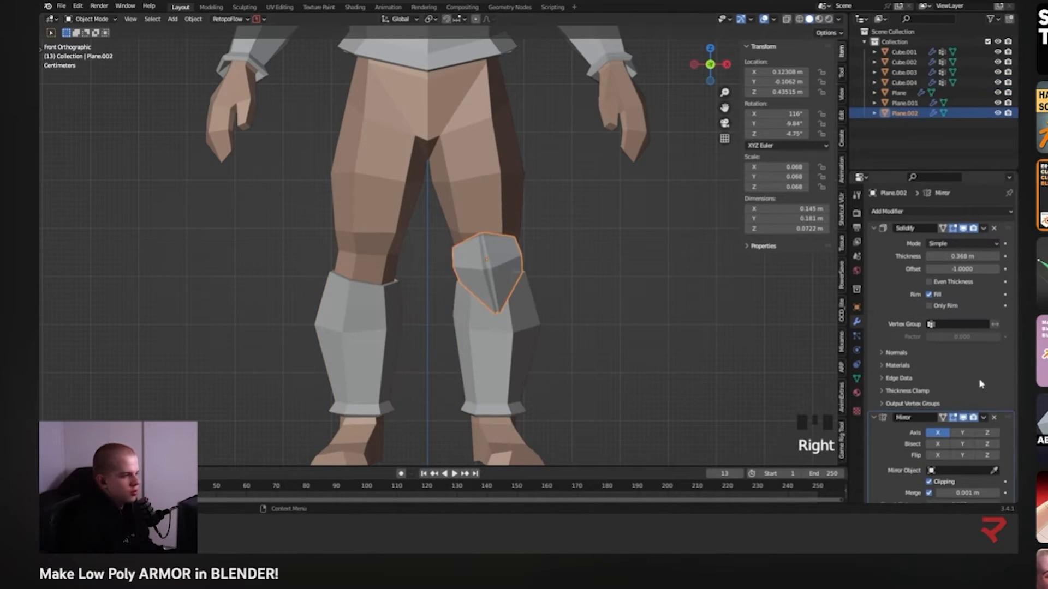
pyautogui.scroll(3)
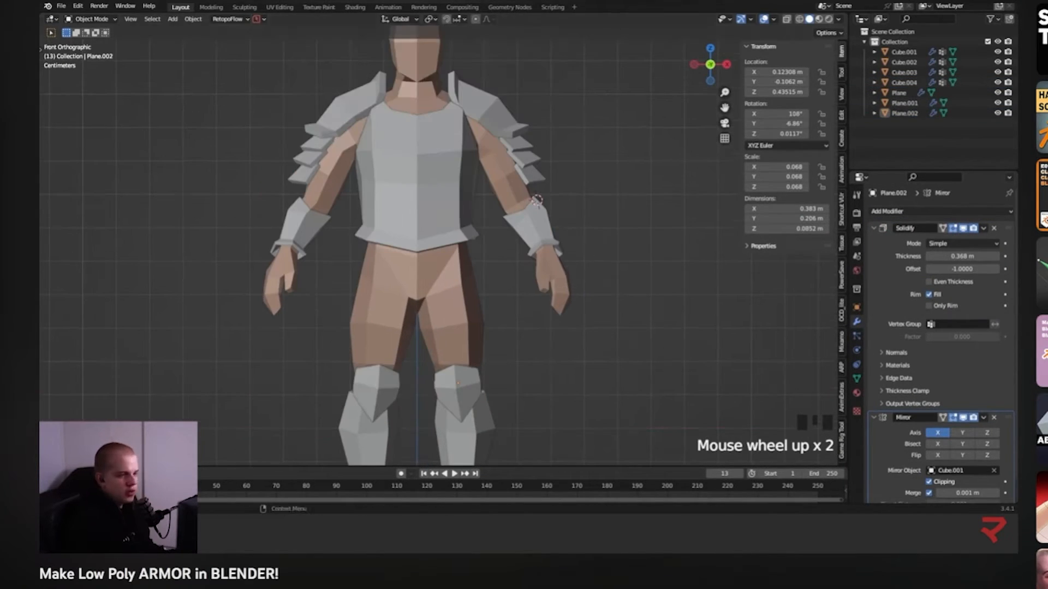
pyautogui.press('Tab')
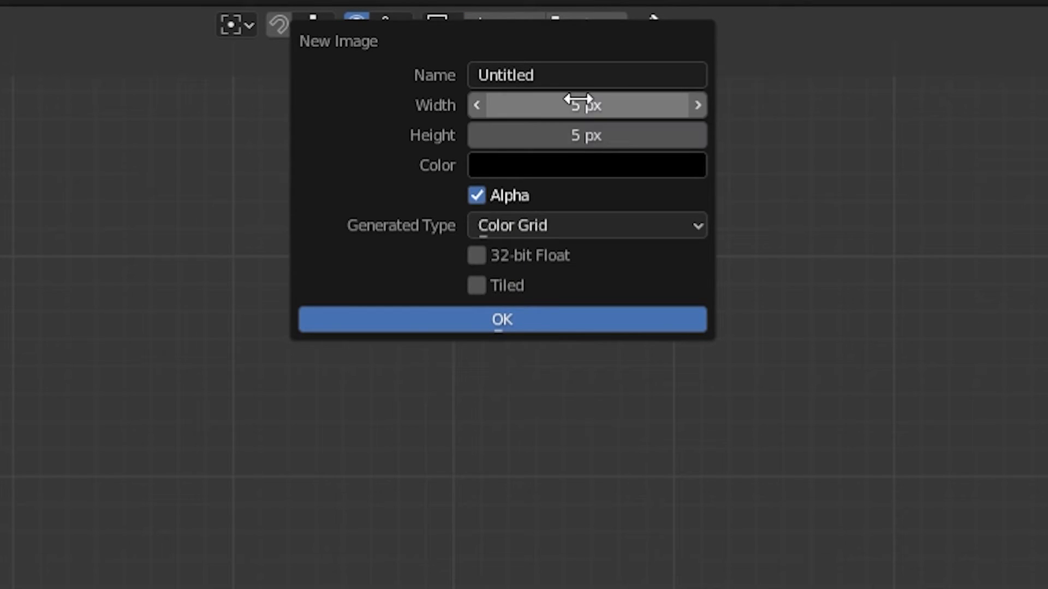
# Step: Set the new atlas image's width to 5 px for a 5 by 5 colour grid
pyautogui.click(501, 320)
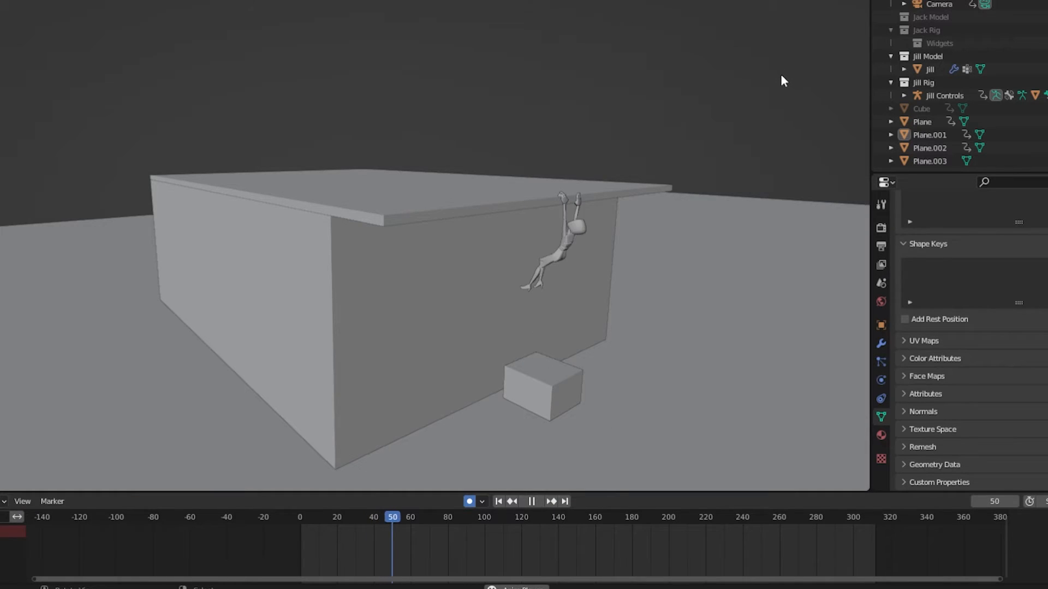
# Step: Brush shoulder.R weights onto the cloak around the shoulder area in Weight Paint mode
pyautogui.click(531, 501)
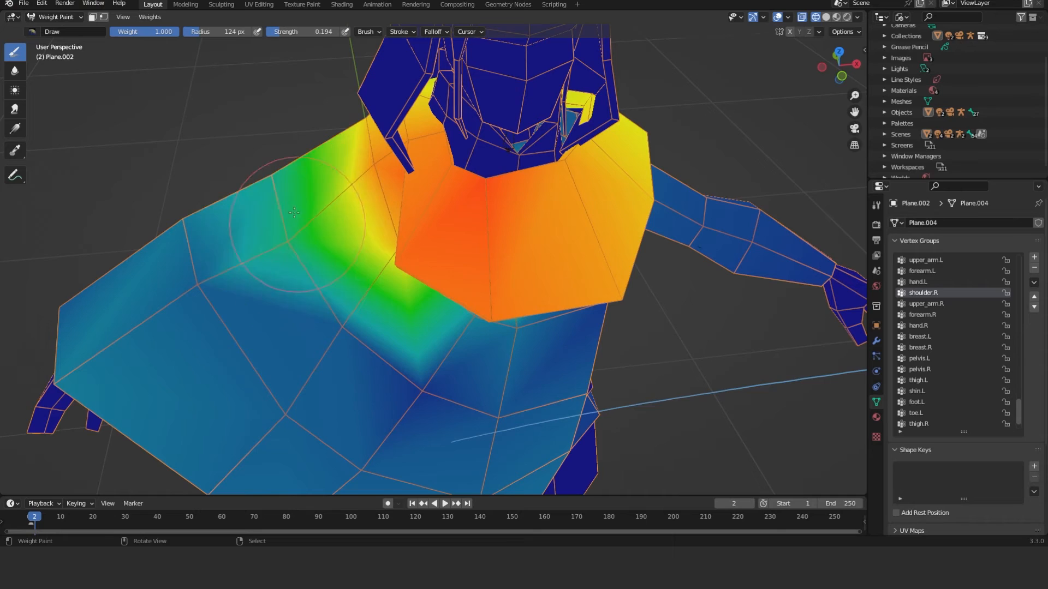
# Step: Add more right-shoulder weight to the cloak, then browse the body mesh's vertex groups list
pyautogui.click(917, 380)
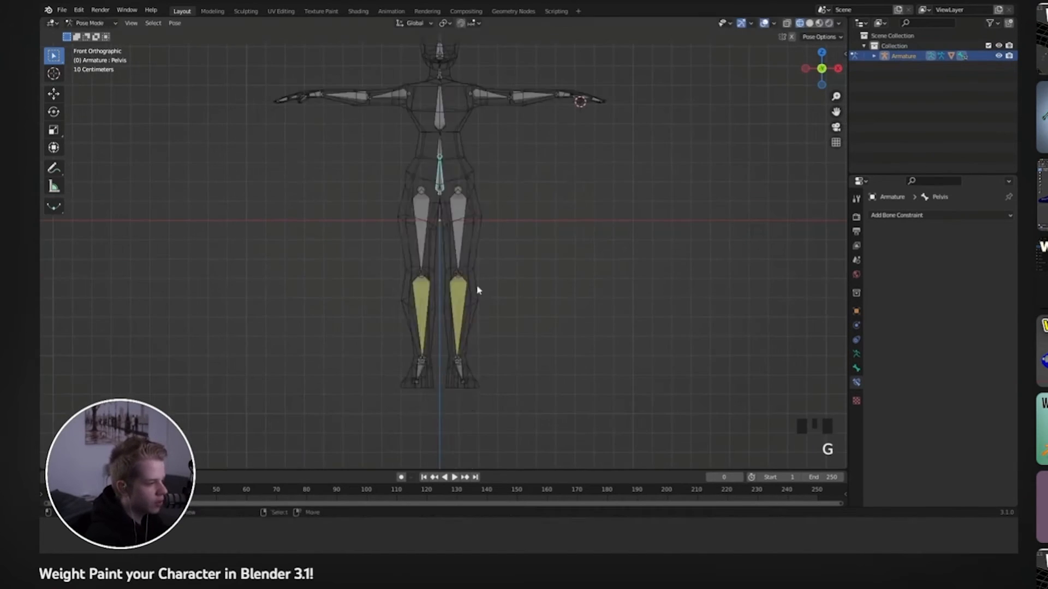
pyautogui.scroll(3)
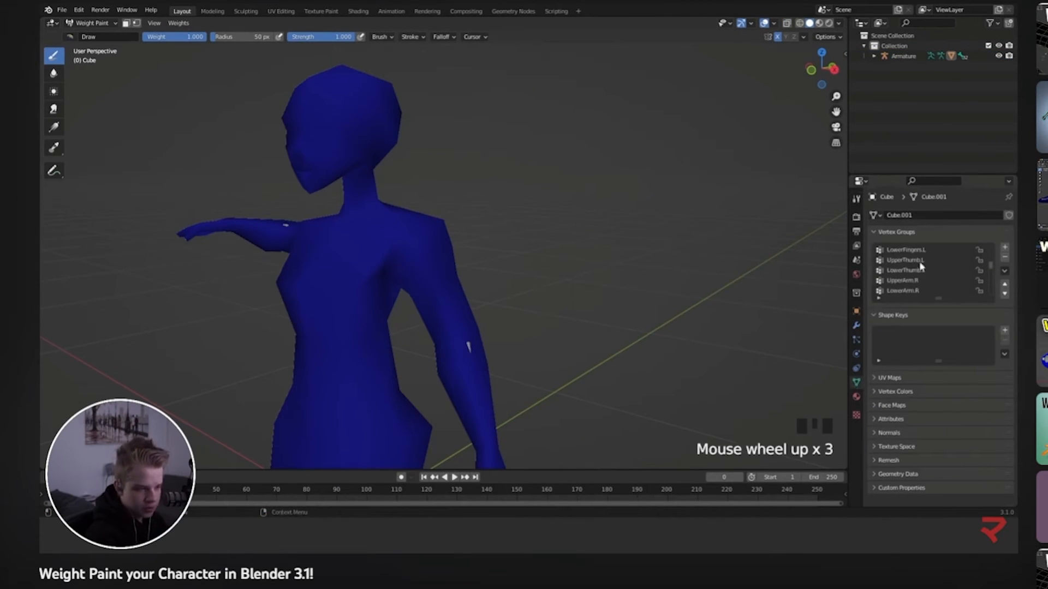
pyautogui.scroll(-3)
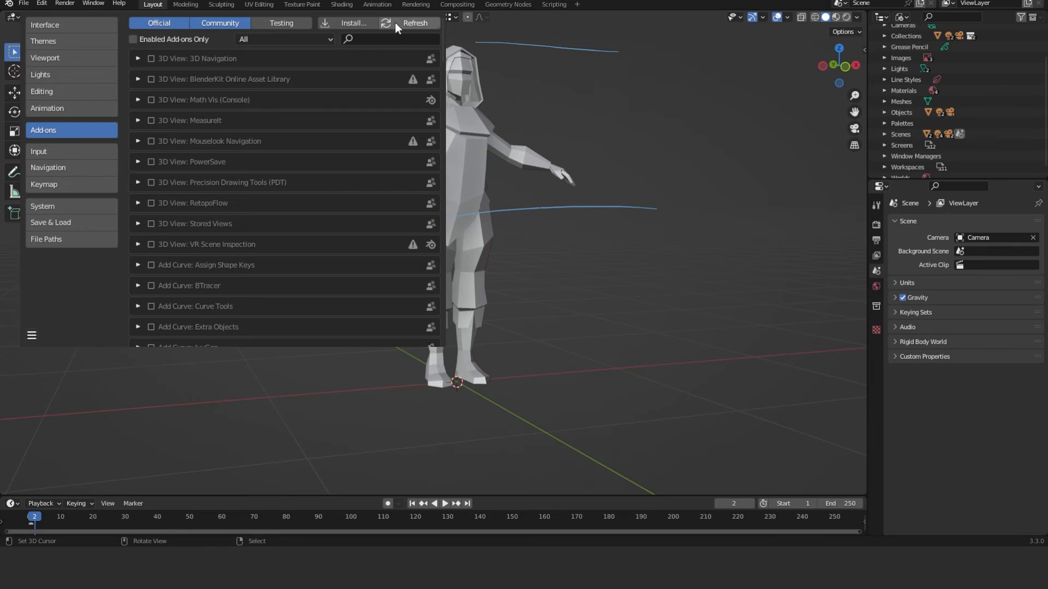
# Step: Search add-ons for 'rig' to enable Rigify and add a Human (Meta-Rig) armature
pyautogui.write('rig')
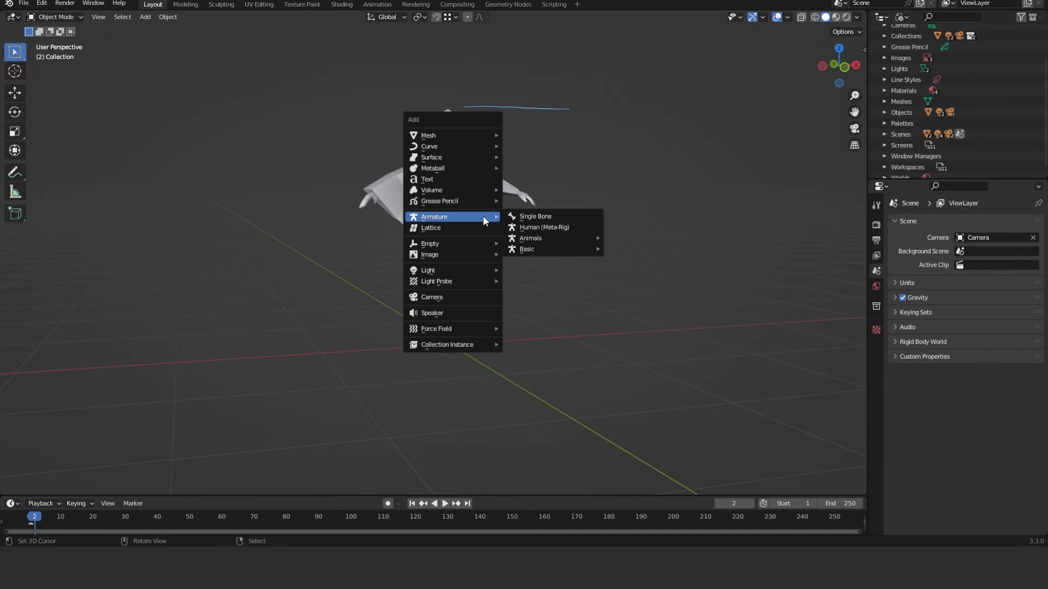
pyautogui.click(544, 227)
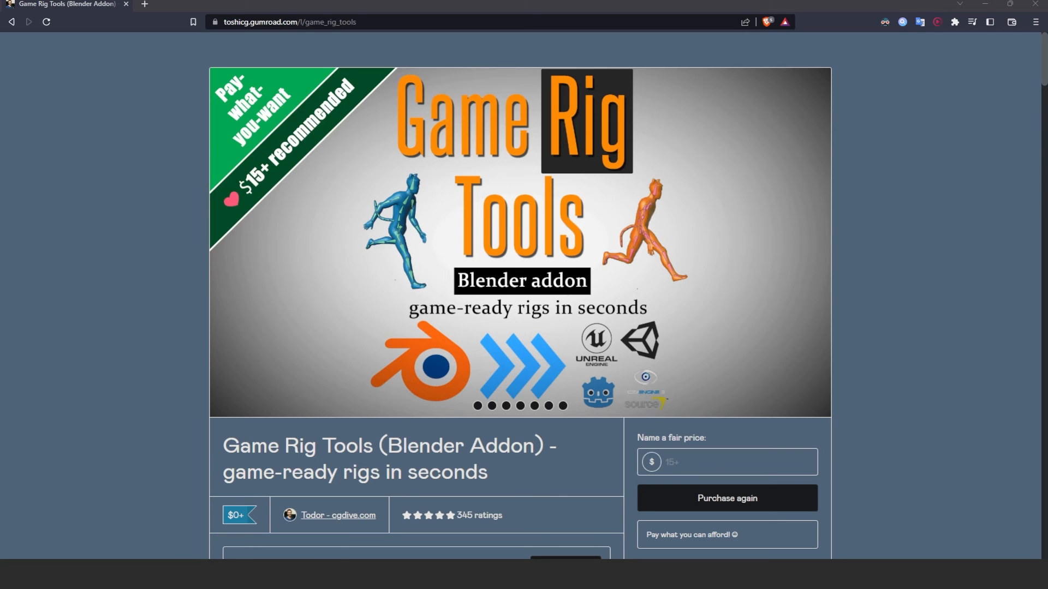
# Step: Purchase Game Rig Tools on Gumroad and go to its content page of module downloads
pyautogui.click(726, 497)
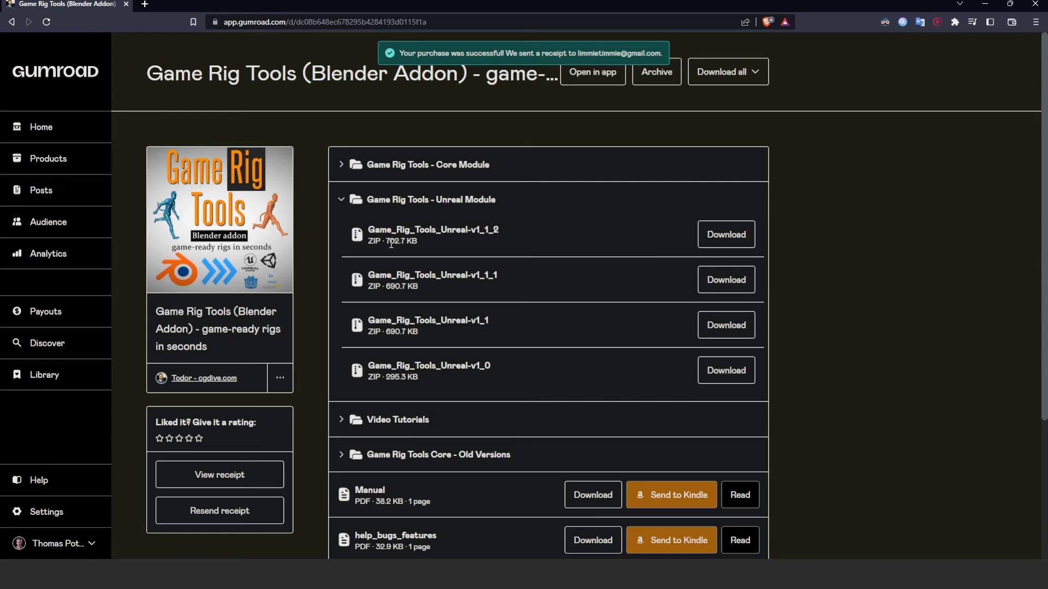
pyautogui.click(725, 233)
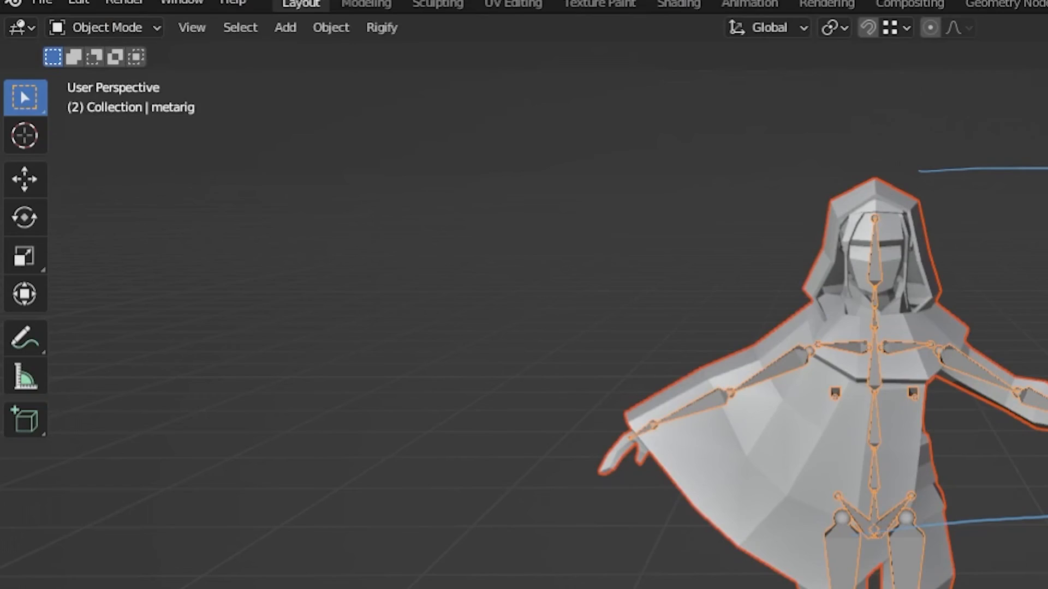
# Step: Export as FBX with Selected Objects, Armature and Mesh types only, and Apply Modifiers
pyautogui.click(40, 3)
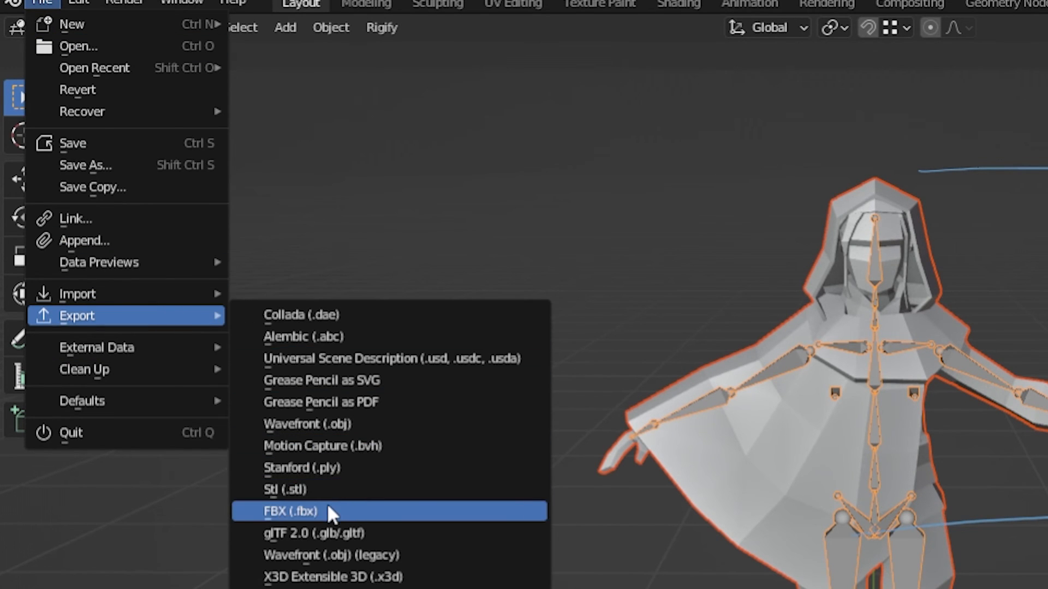
pyautogui.click(302, 511)
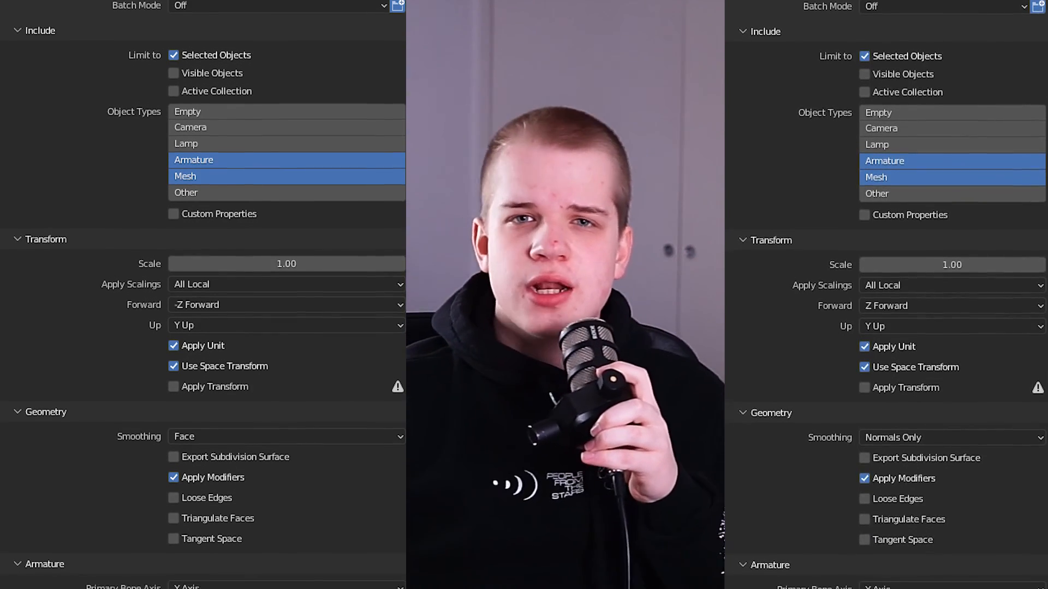
pyautogui.scroll(-3)
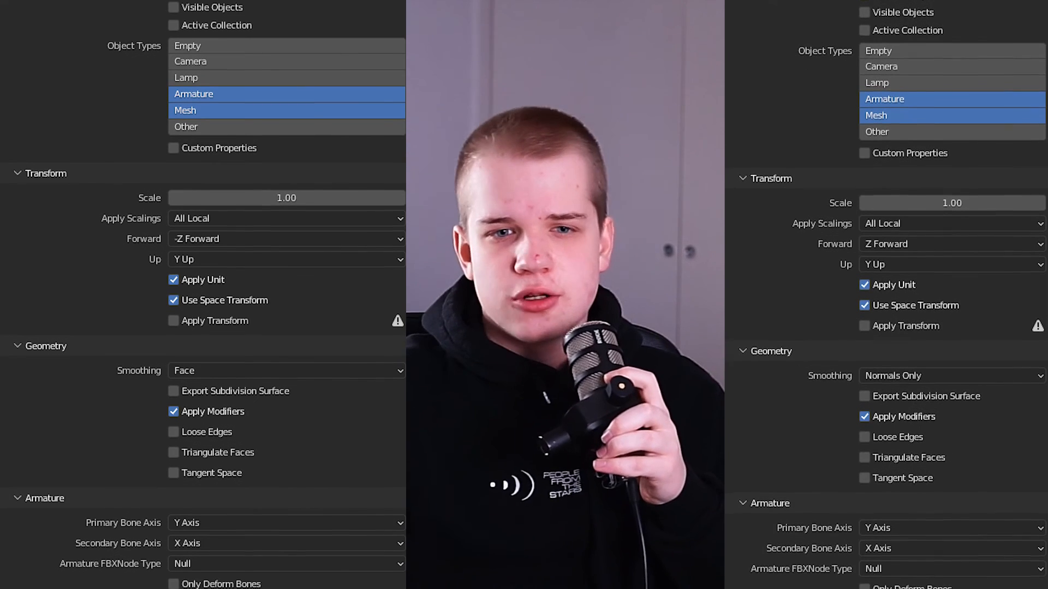
pyautogui.scroll(-3)
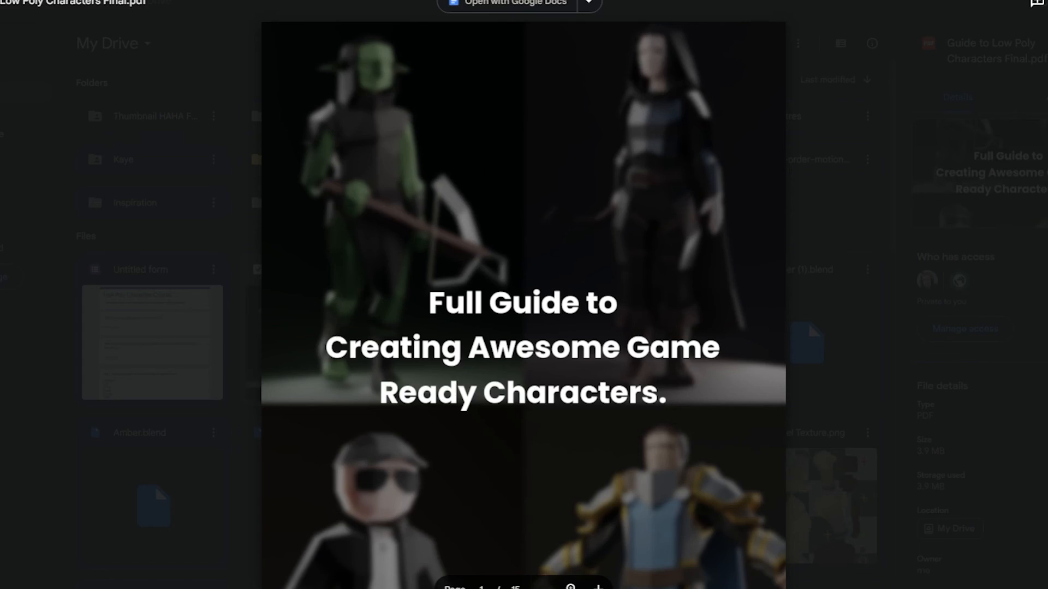
# Step: Scroll Google Drive to the Low Poly Characters game-ready guide PDF
pyautogui.scroll(-3)
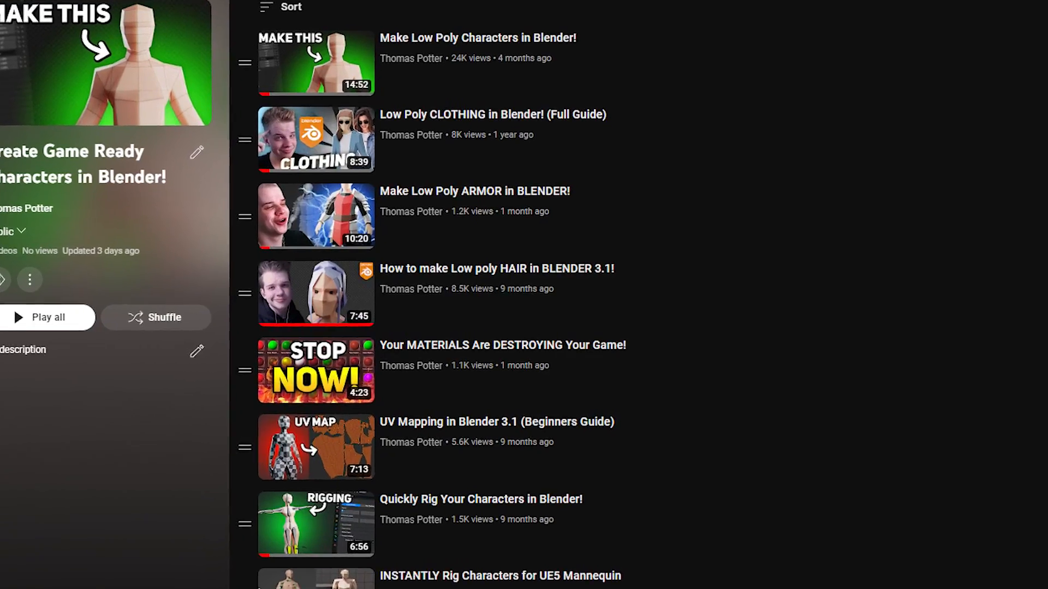
# Step: Scroll through the Create Game Ready Characters playlist from modelling to rigging
pyautogui.scroll(-3)
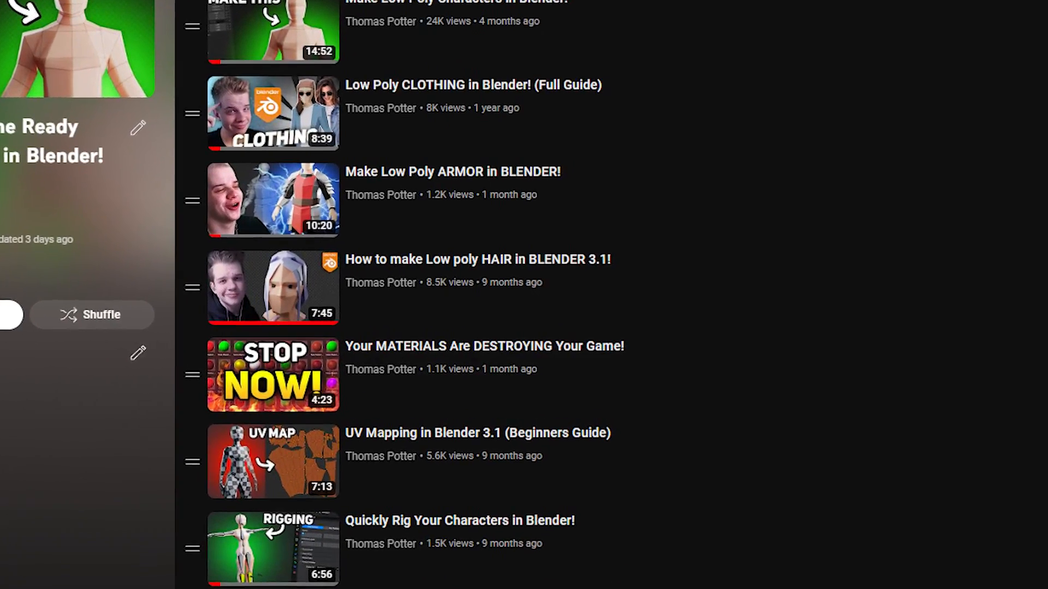